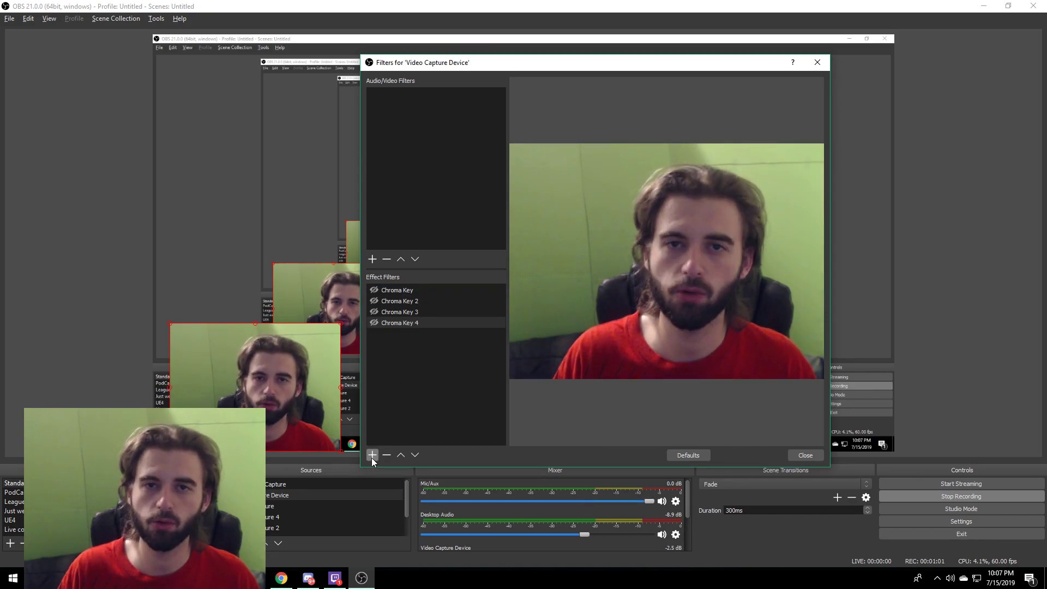
# Add a Chroma Key effect filter to the webcam source, keeping the default name Chroma Key 6
pyautogui.click(372, 455)
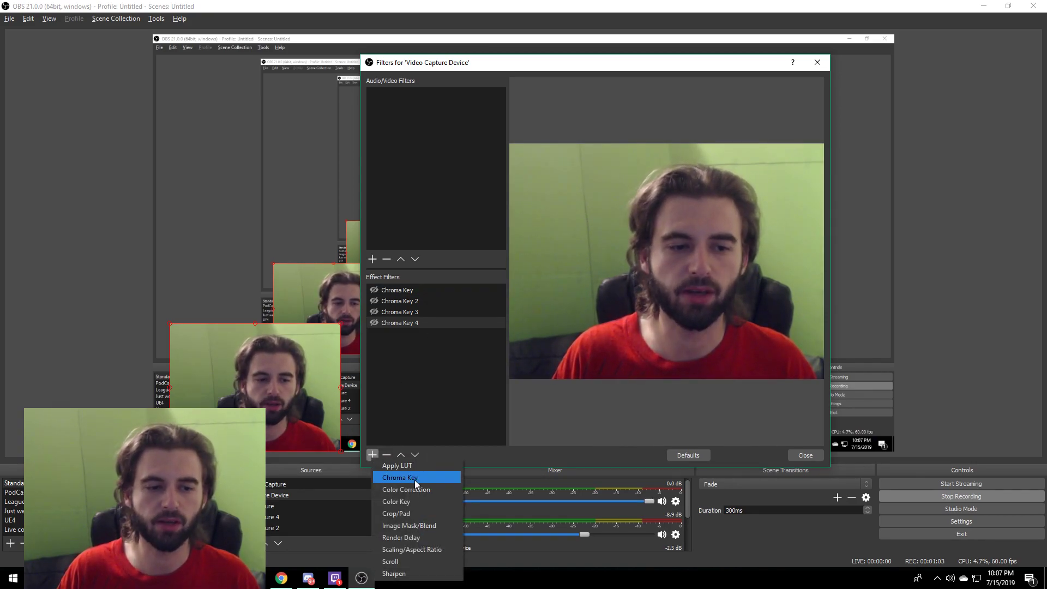
pyautogui.click(398, 476)
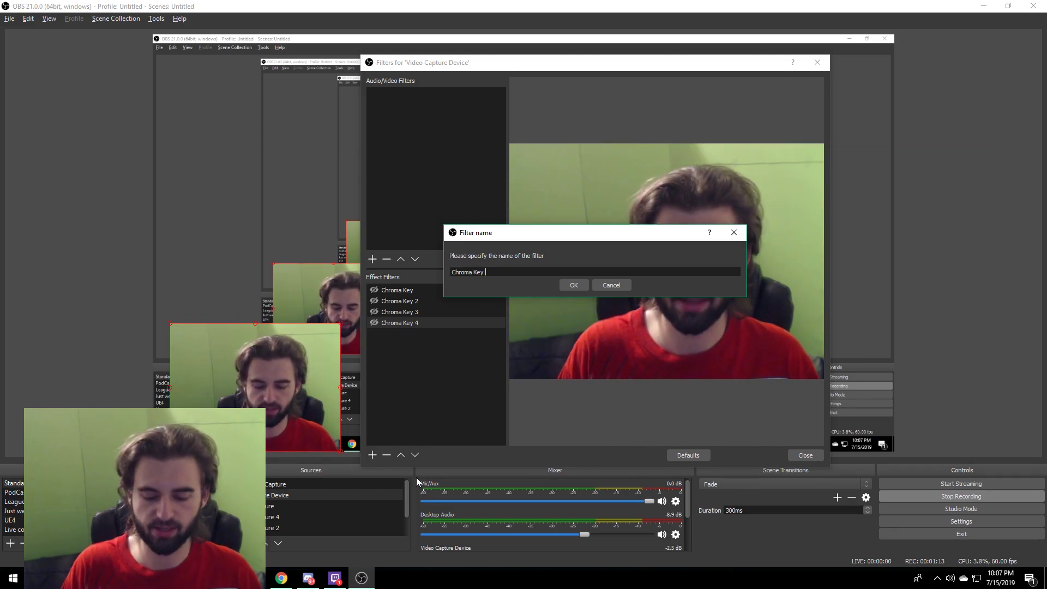
pyautogui.click(572, 285)
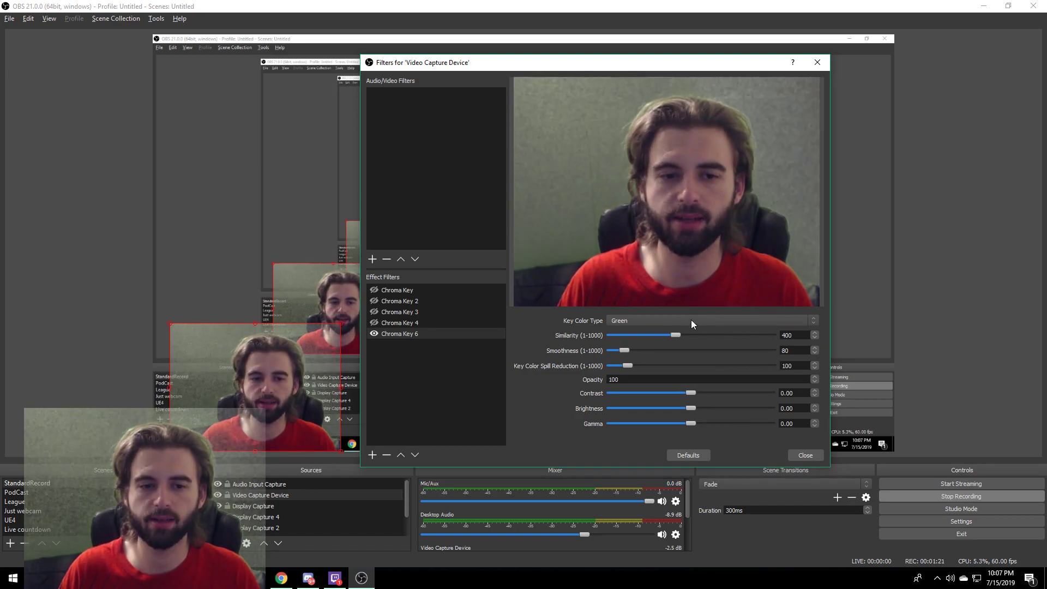
# Switch Chroma Key 6's key colour type to Custom and lower its similarity to 1
pyautogui.click(712, 321)
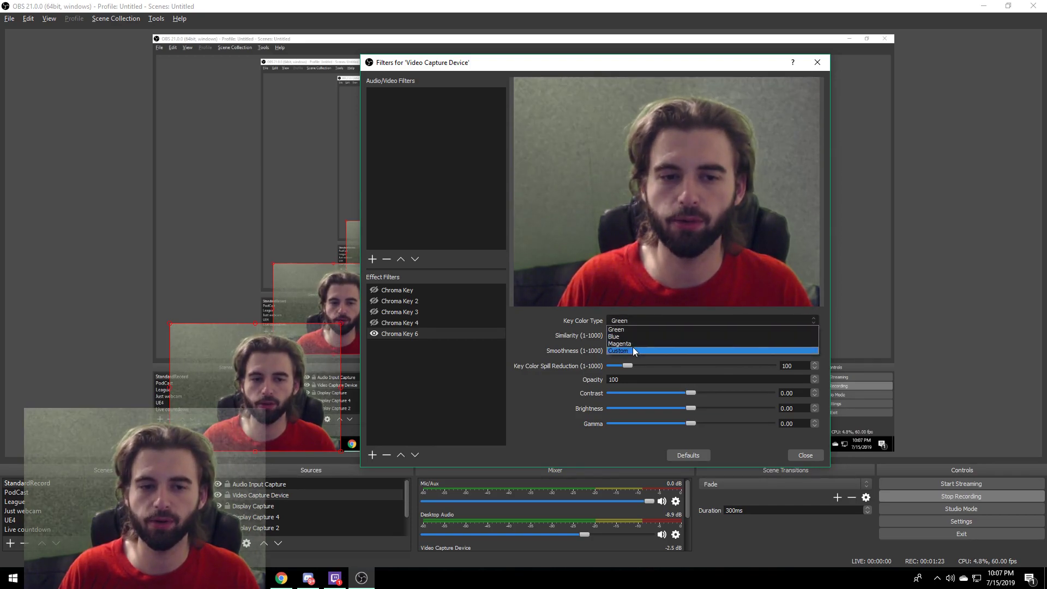
pyautogui.click(619, 351)
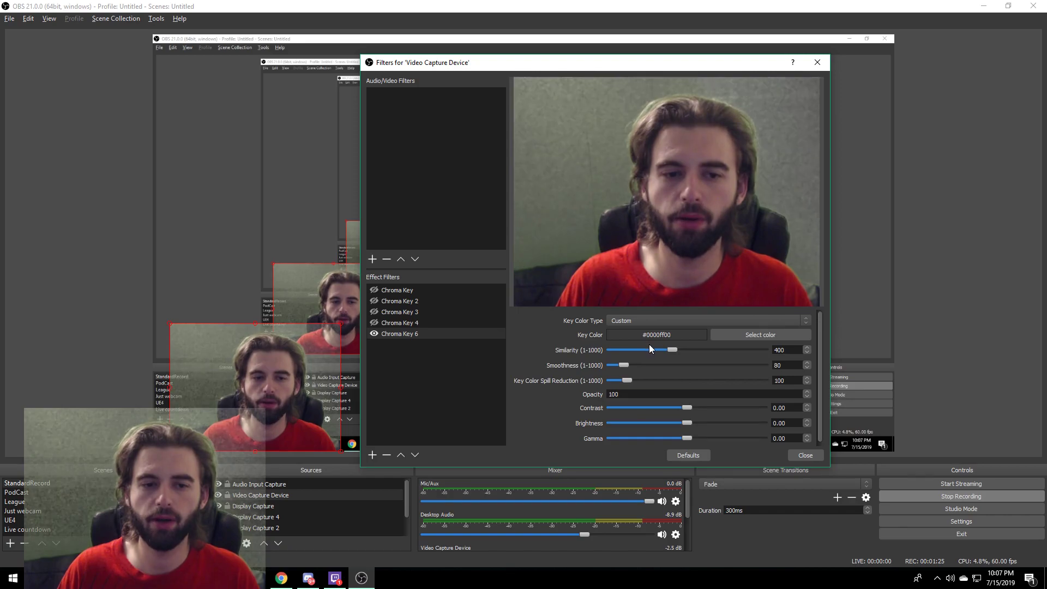
pyautogui.moveTo(672, 349); pyautogui.dragTo(608, 349)
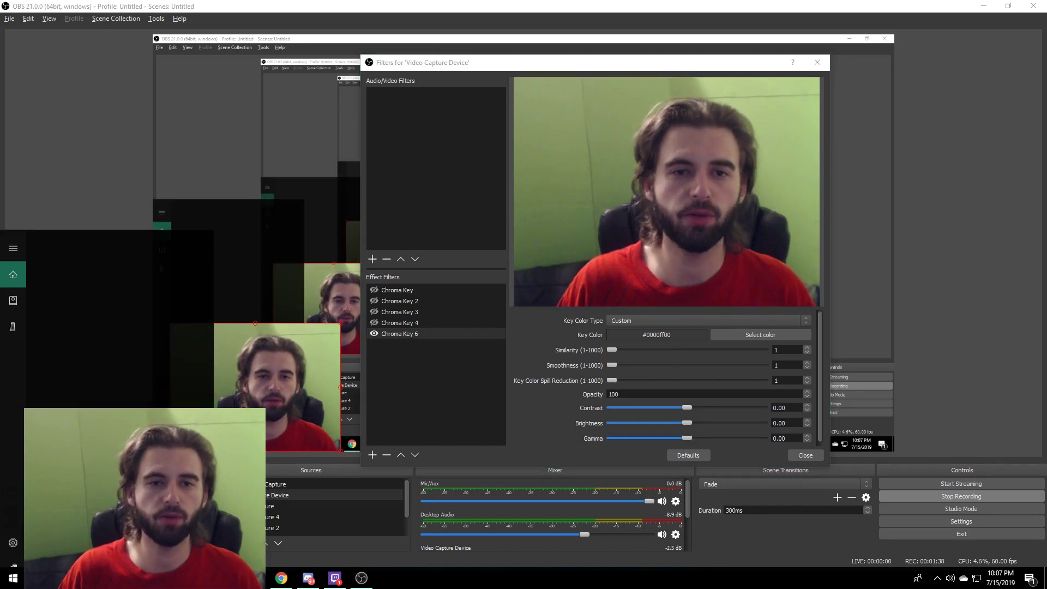
# Snip the green-screen webcam preview with Snipping Tool and save it as 'background 2'
pyautogui.write('snip')
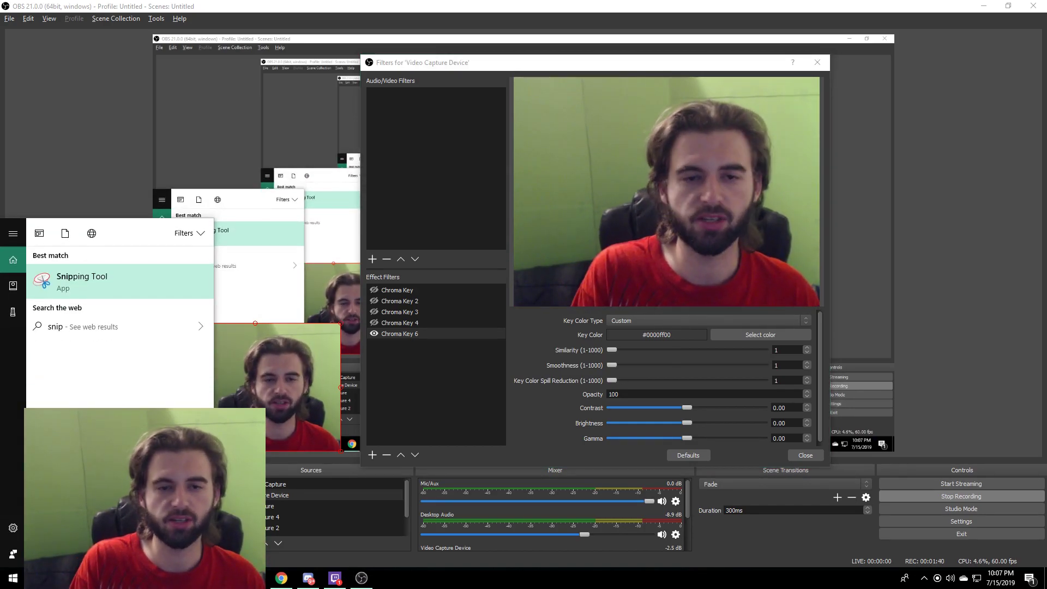
pyautogui.click(81, 280)
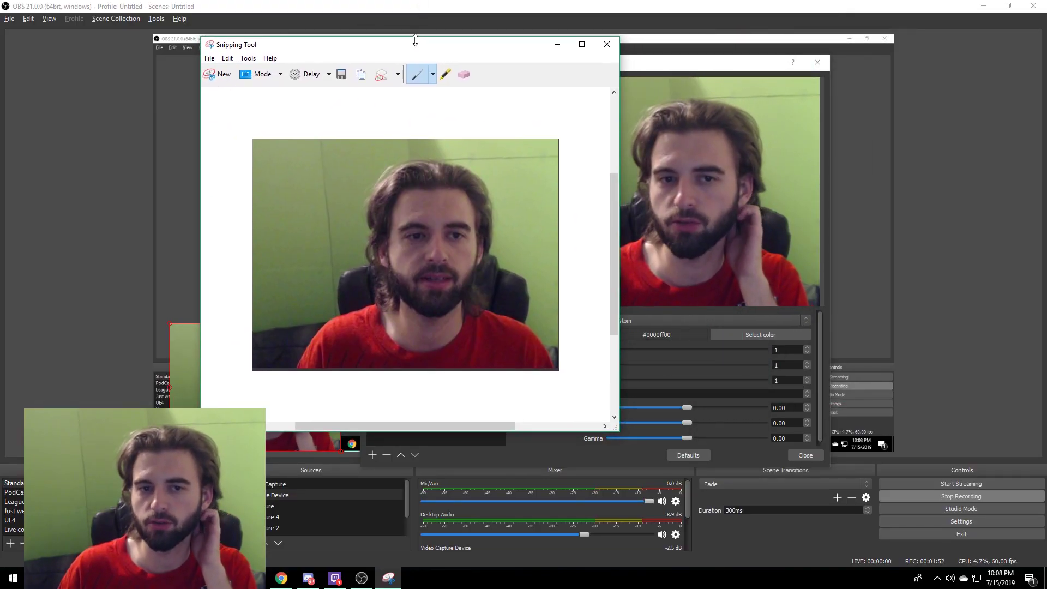
pyautogui.click(227, 59)
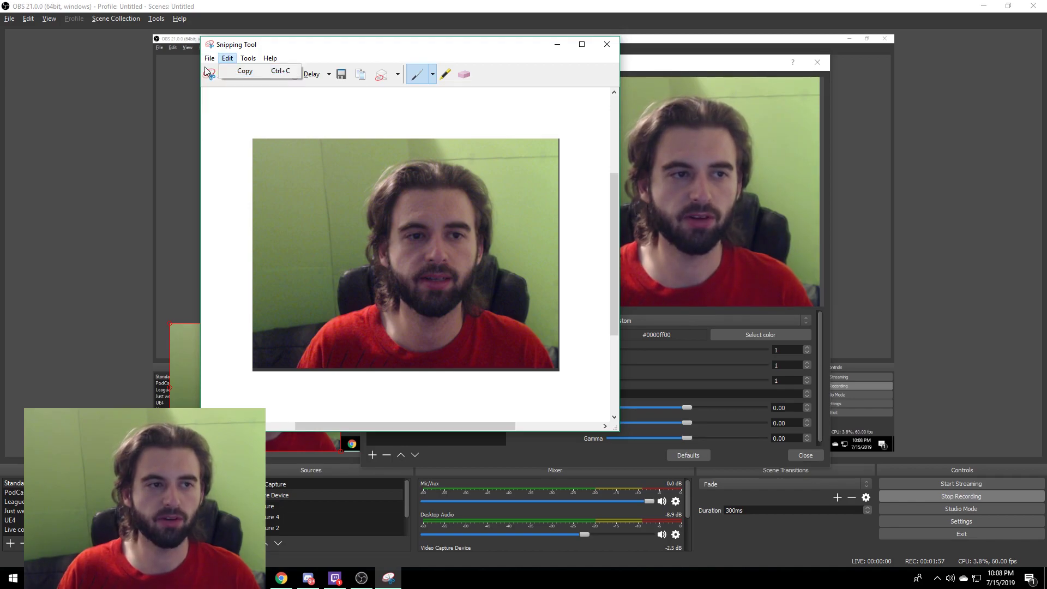
pyautogui.click(341, 75)
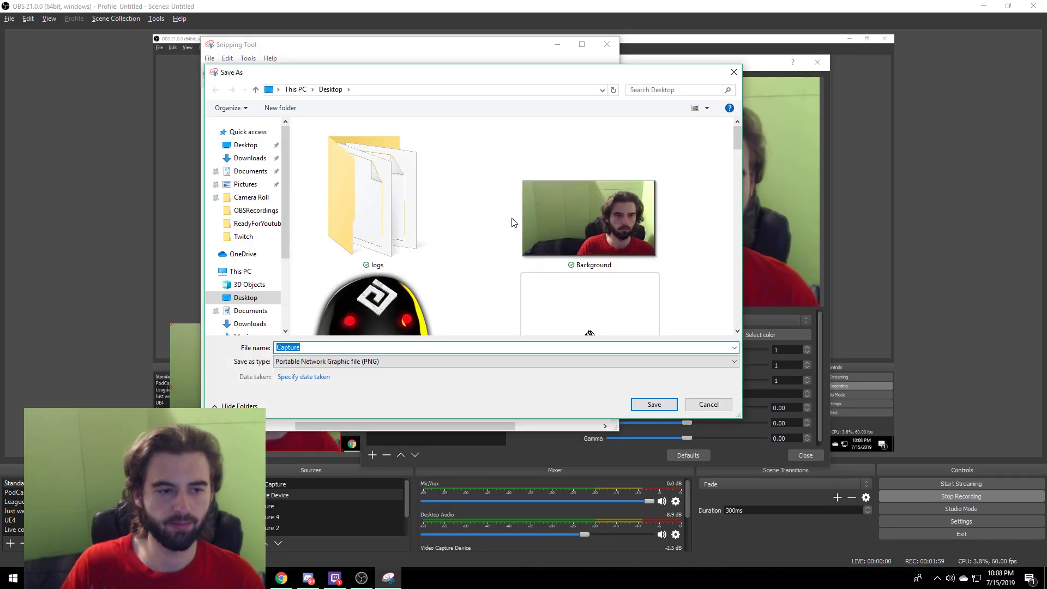
pyautogui.write('background 2')
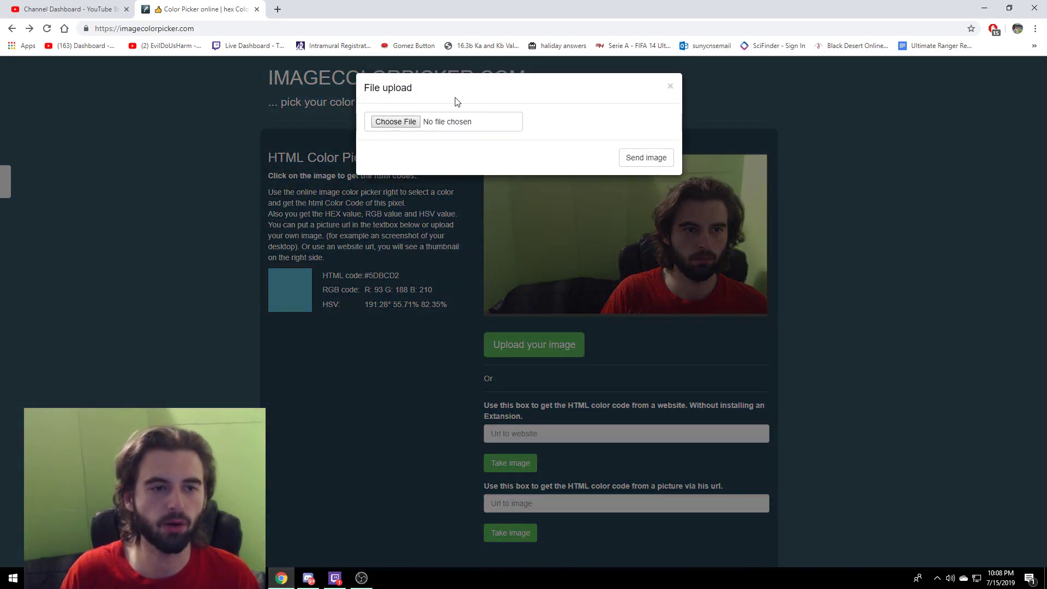
# Upload 'background 2' to imagecolorpicker.com and sample the green wall, copying hex #A5BE7D
pyautogui.click(396, 121)
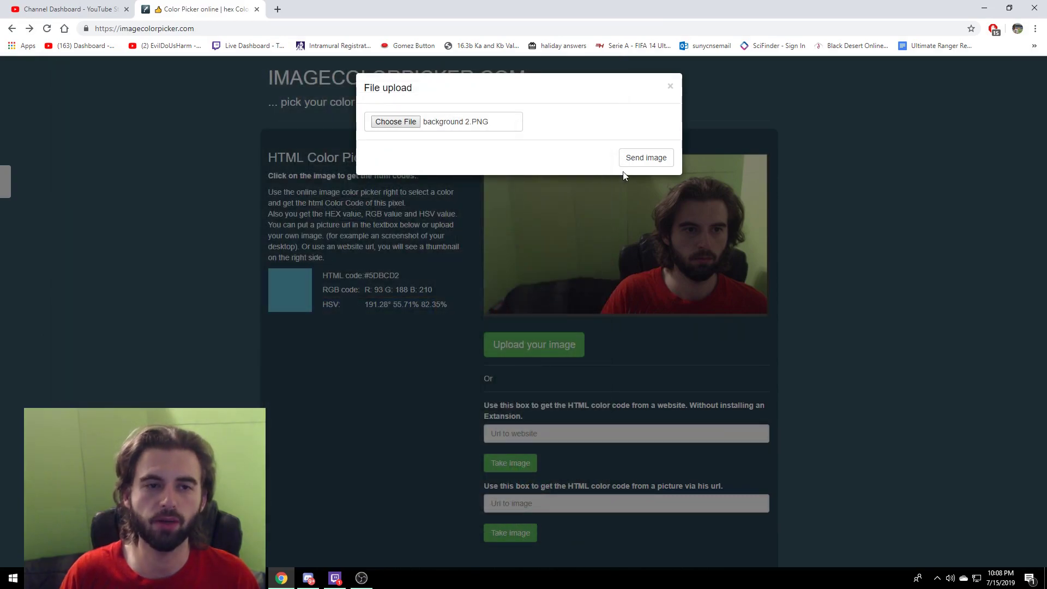
pyautogui.click(645, 157)
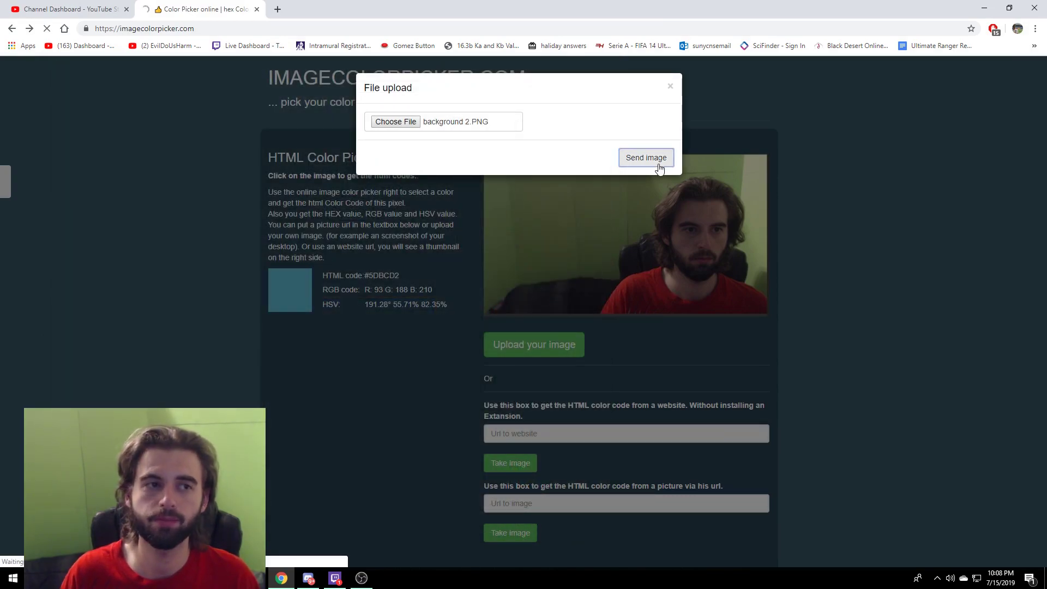
pyautogui.click(646, 158)
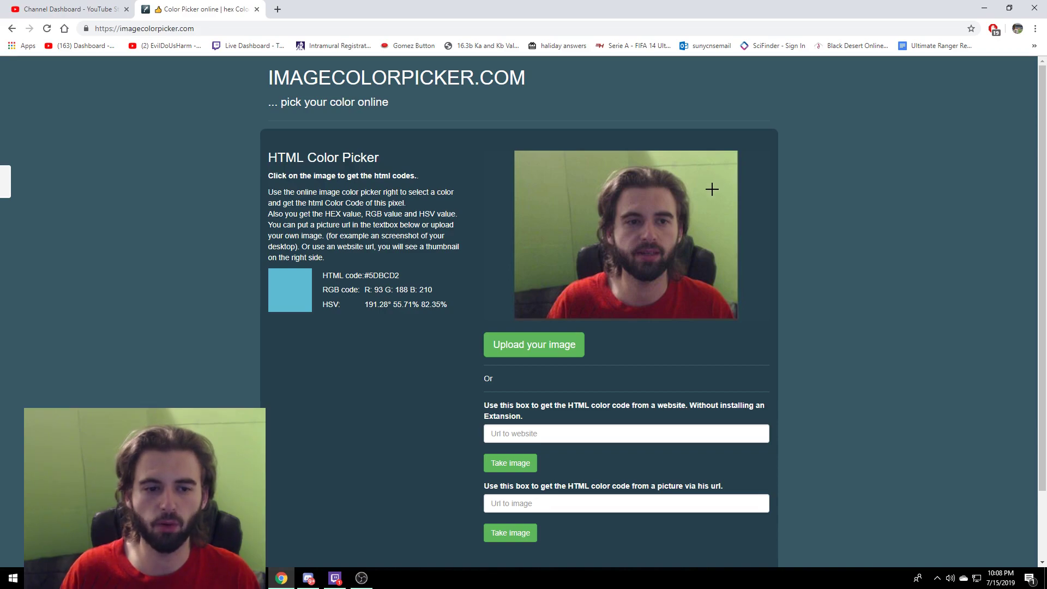
pyautogui.click(611, 217)
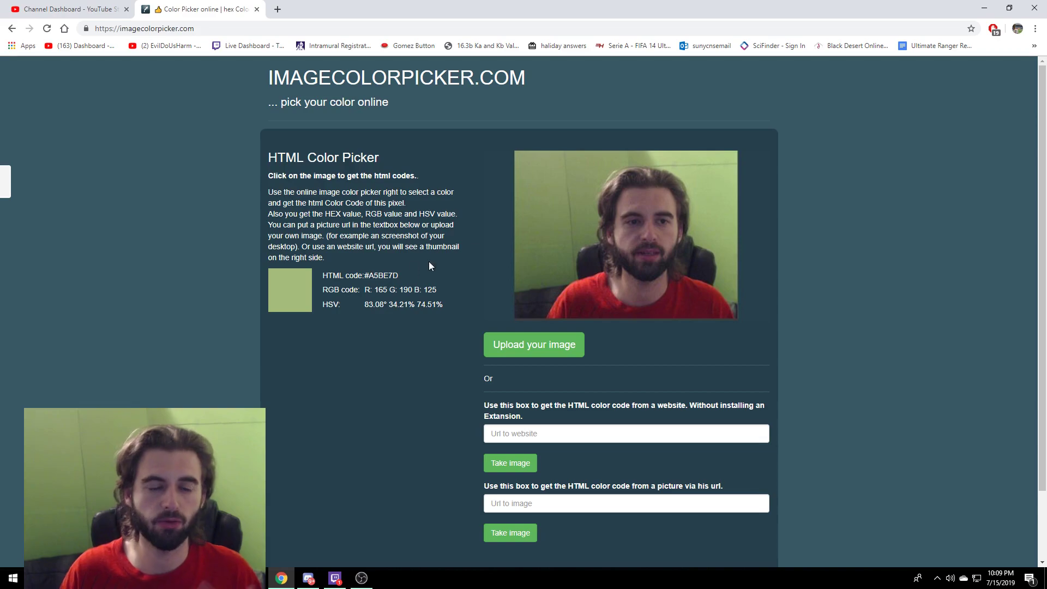
pyautogui.doubleClick(381, 275)
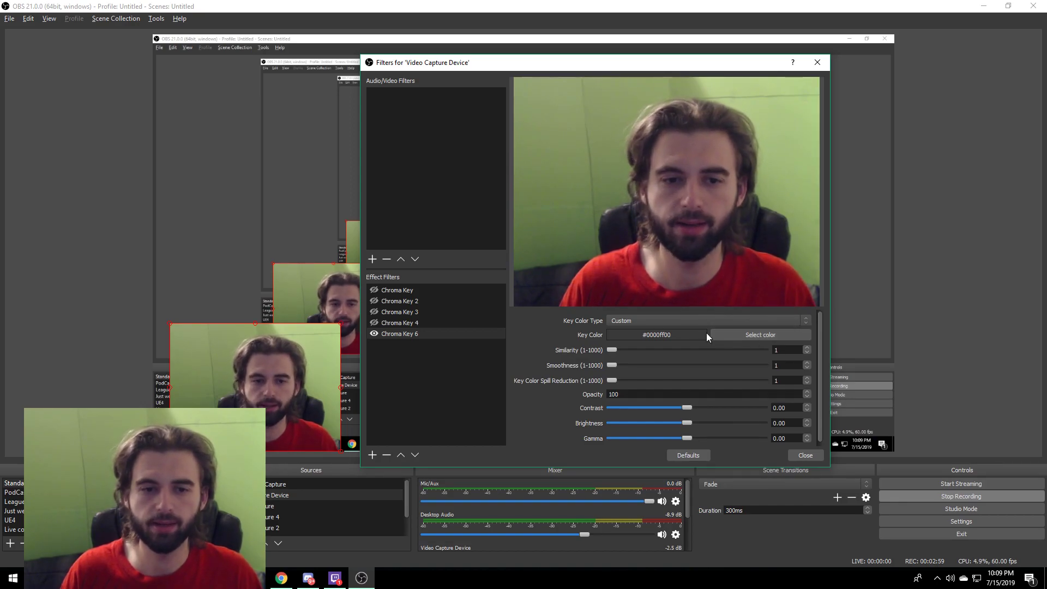
# Set Chroma Key 6's custom key colour to #A5BE7D and raise similarity to about 12
pyautogui.click(759, 334)
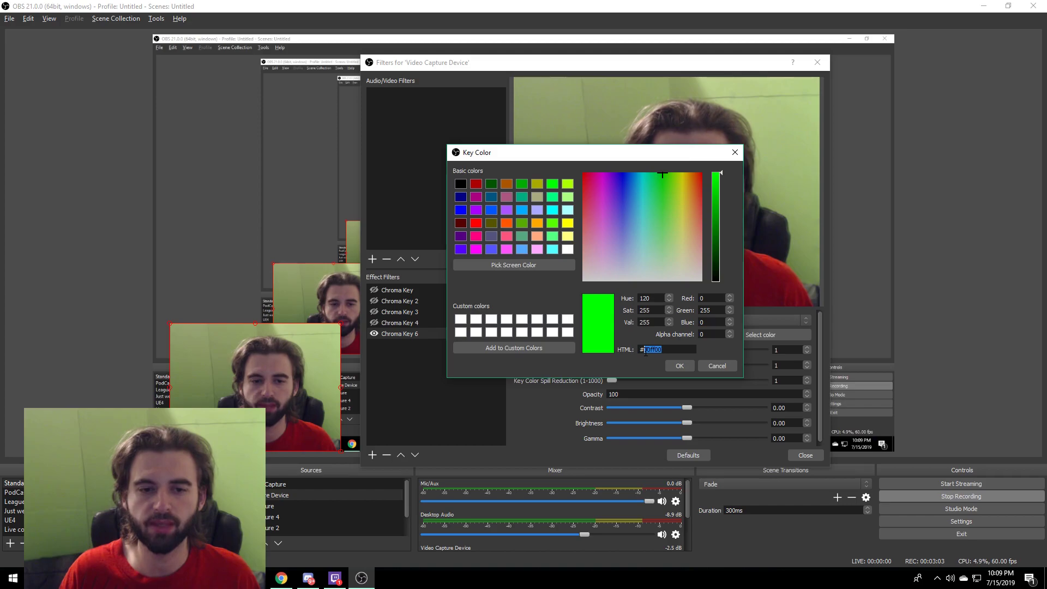
pyautogui.click(674, 244)
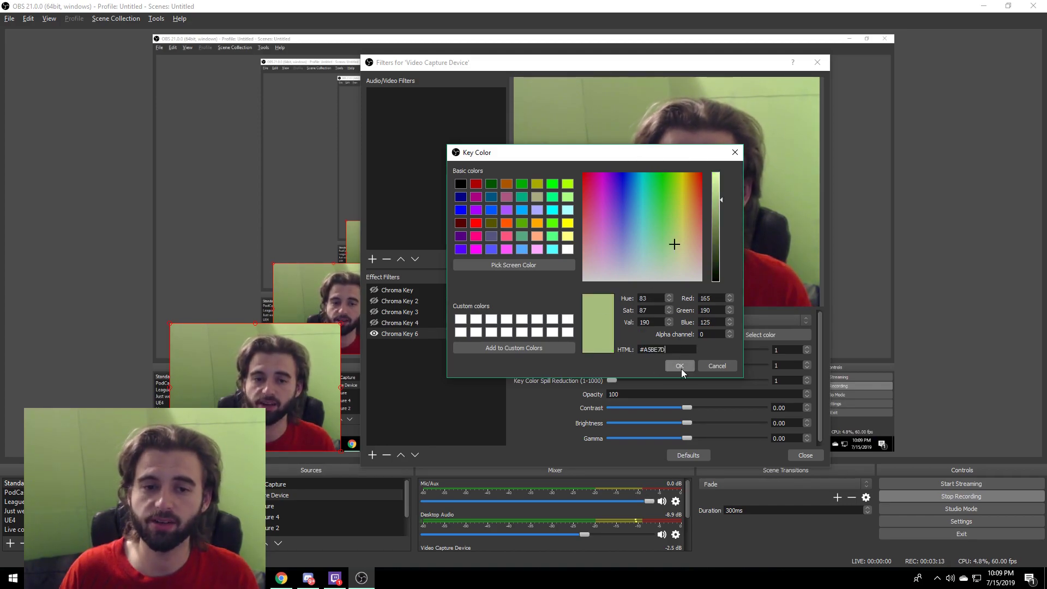
pyautogui.click(679, 365)
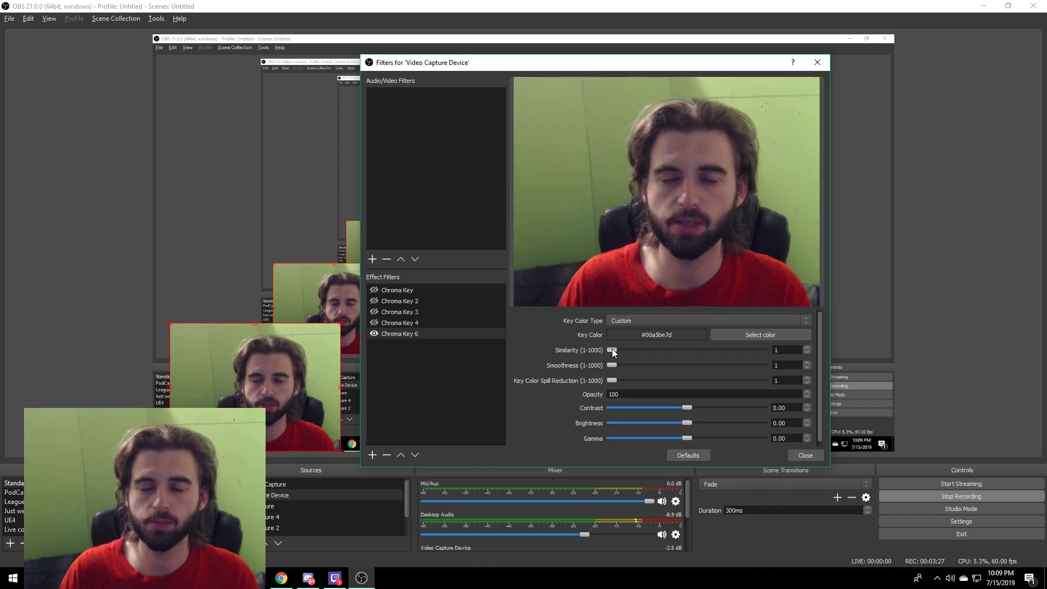
pyautogui.moveTo(612, 350); pyautogui.dragTo(617, 350)
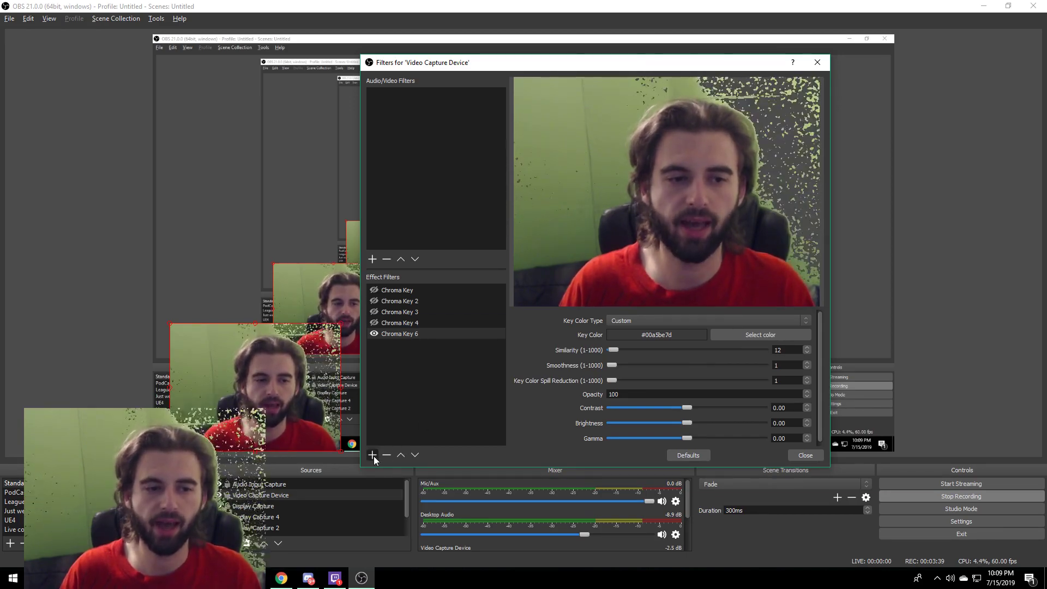
# Add Chroma Key 7 with minimum similarity and a Custom key colour type
pyautogui.click(373, 455)
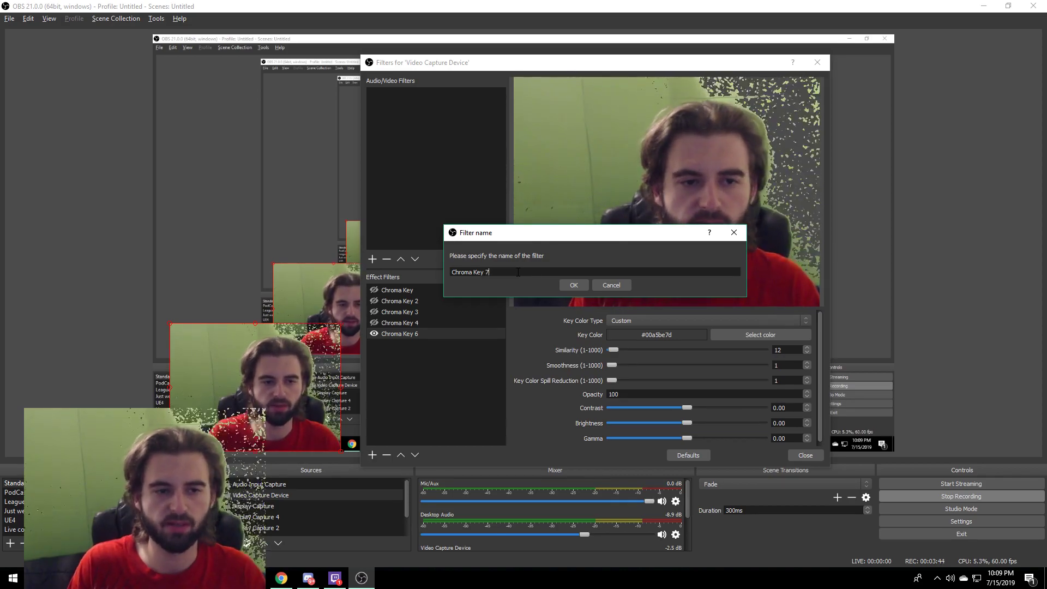
pyautogui.click(573, 285)
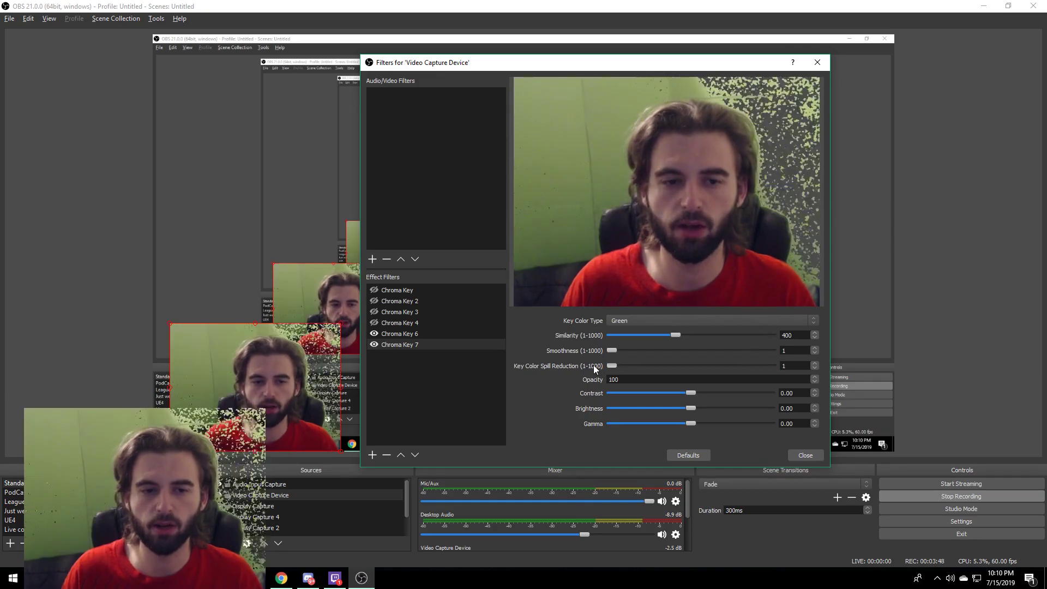
pyautogui.moveTo(661, 334); pyautogui.dragTo(610, 335)
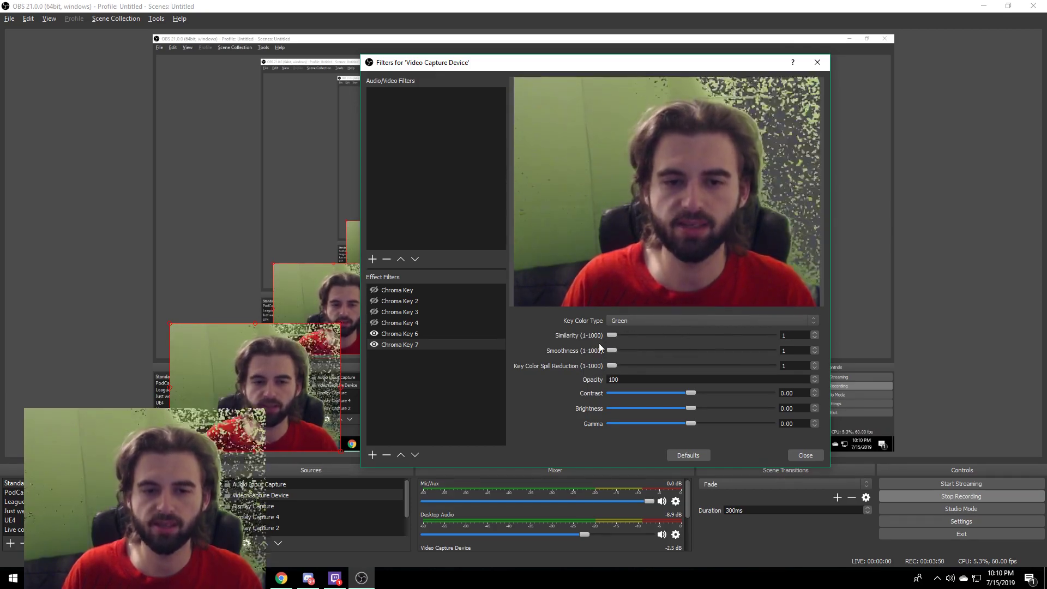
pyautogui.click(710, 321)
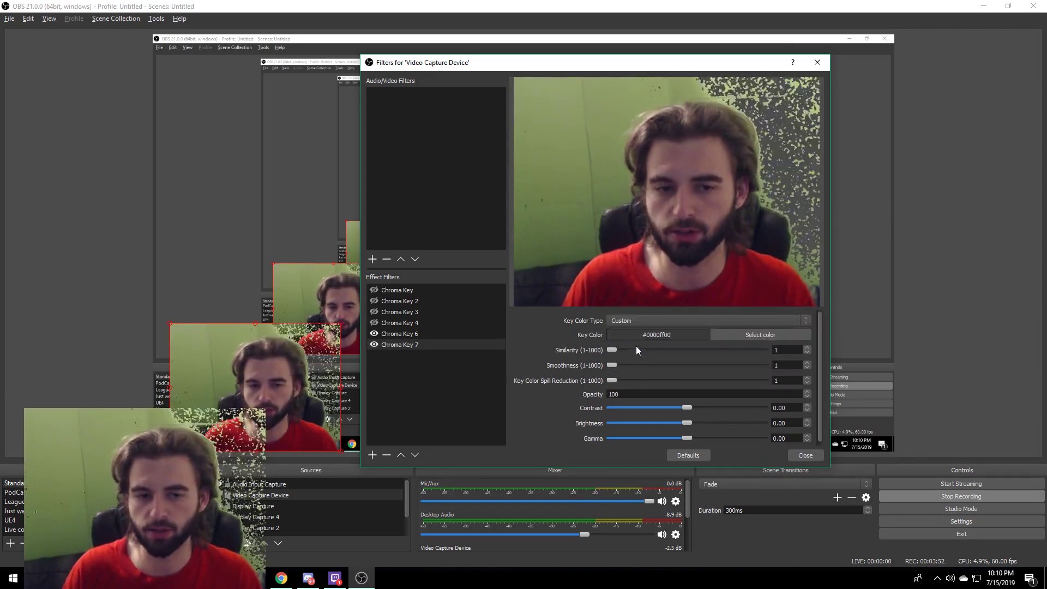
pyautogui.click(760, 334)
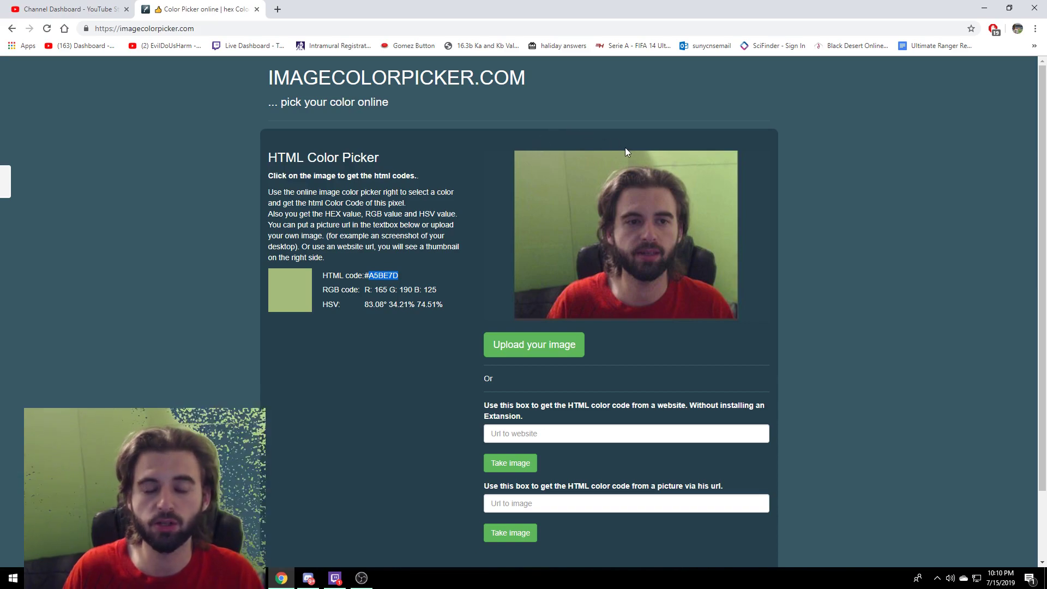
# Sample a darker green area of the uploaded webcam snapshot for its hex code
pyautogui.click(554, 224)
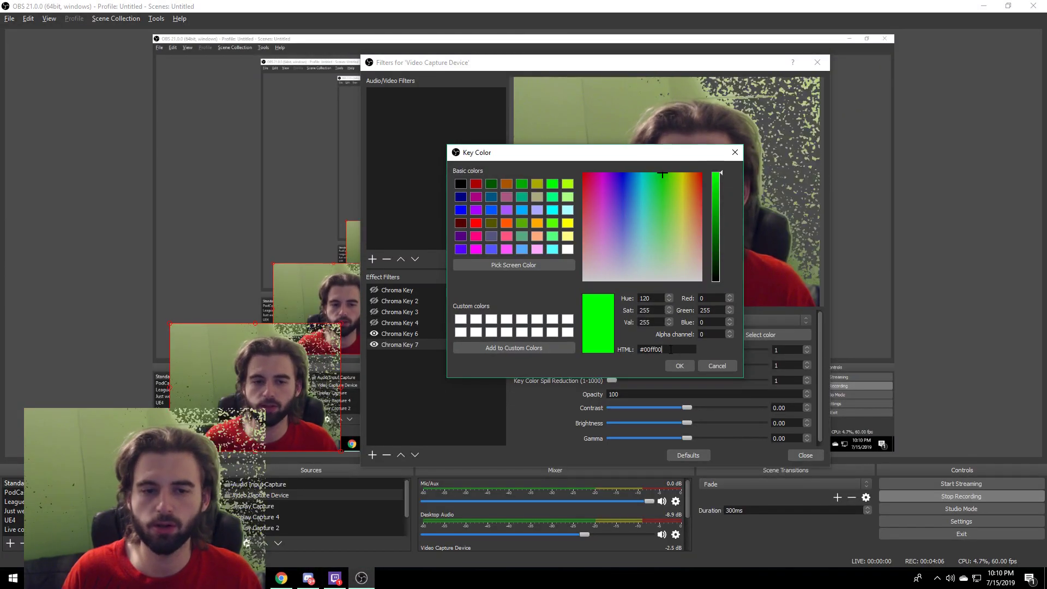
# Apply the sampled green #768654 to Chroma Key 7 and raise its similarity to about 66
pyautogui.click(680, 365)
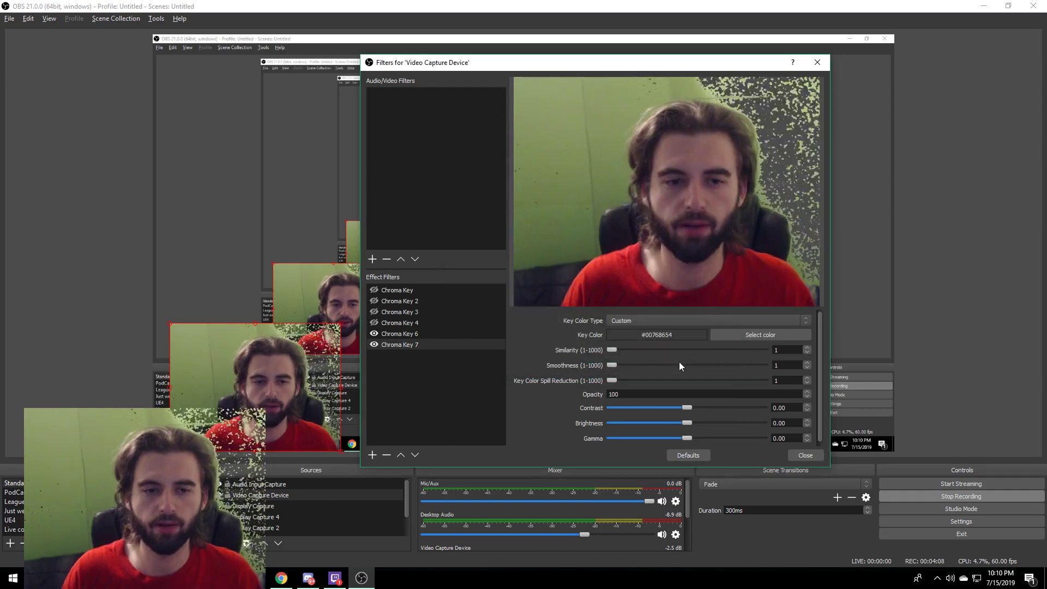
pyautogui.moveTo(612, 350); pyautogui.dragTo(616, 350)
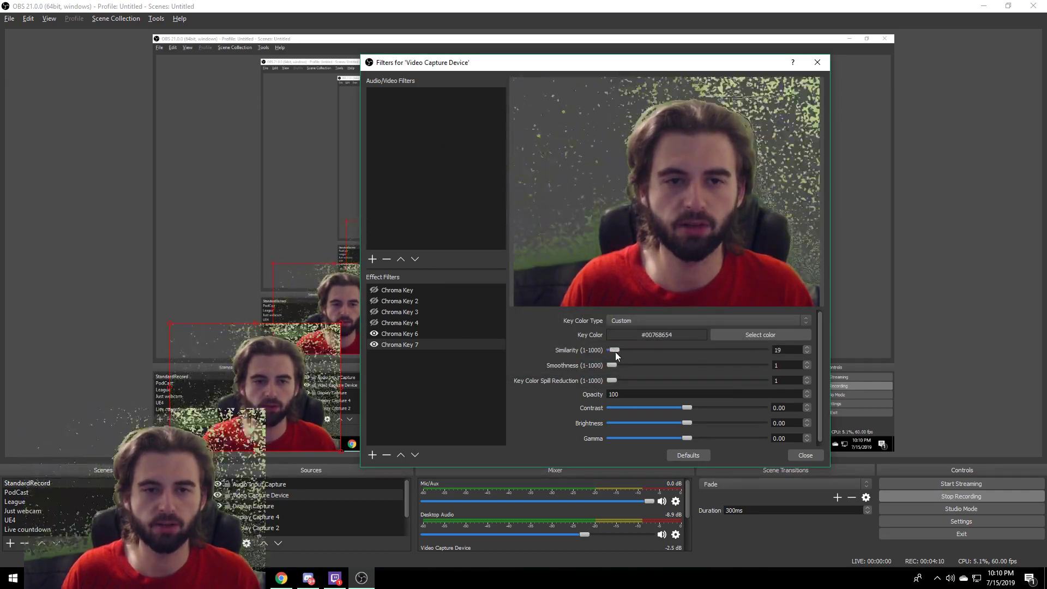
pyautogui.moveTo(614, 349); pyautogui.dragTo(617, 349)
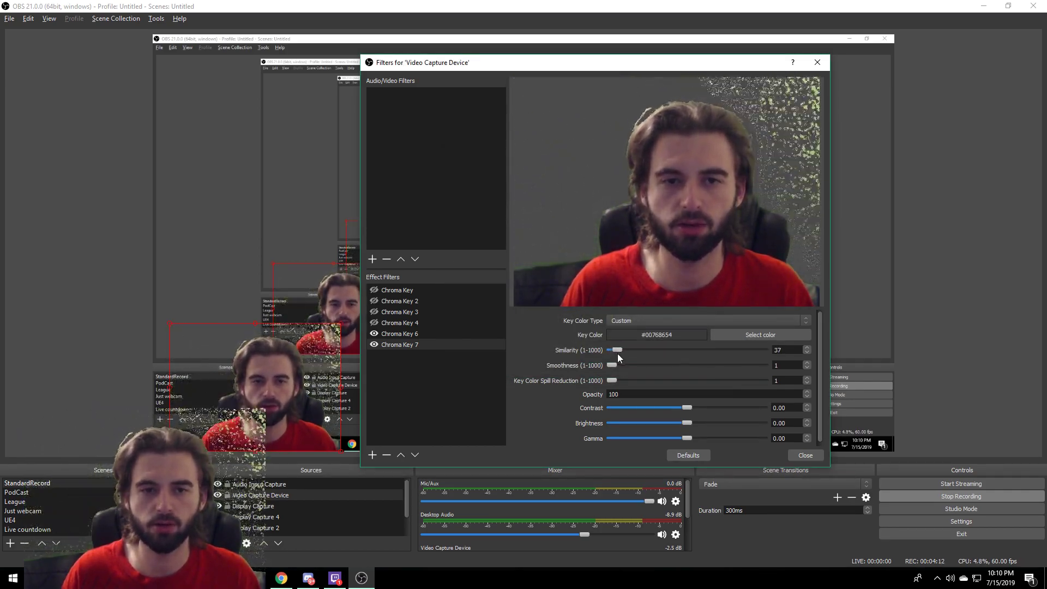
pyautogui.click(399, 333)
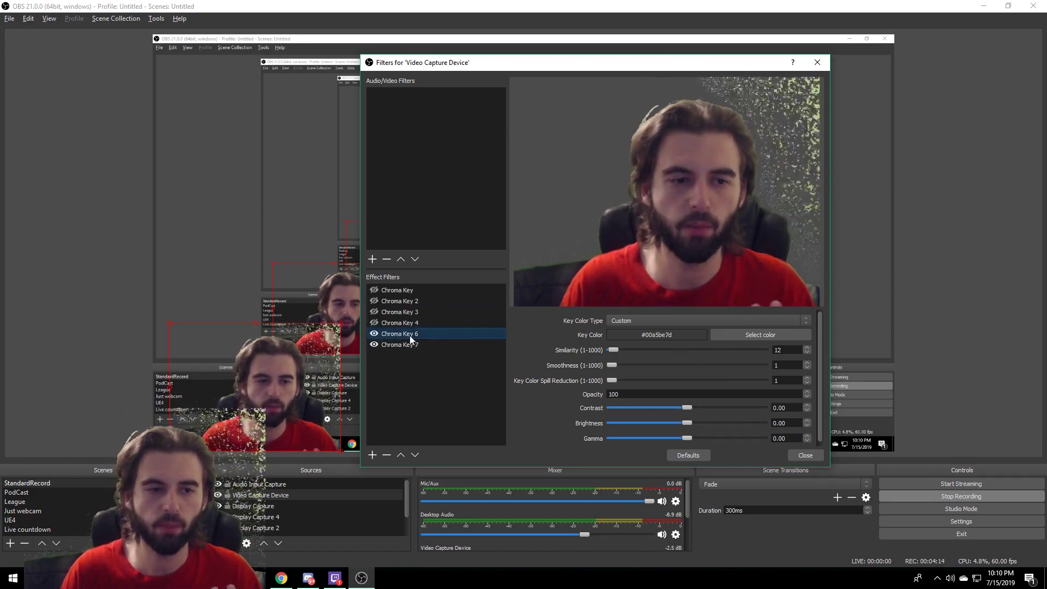
pyautogui.moveTo(613, 350); pyautogui.dragTo(618, 350)
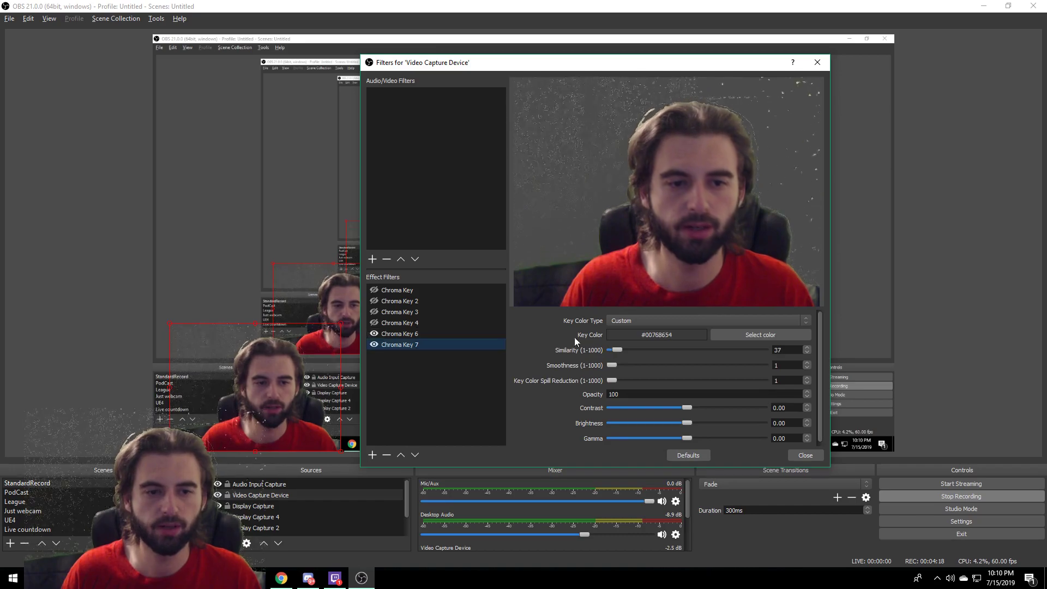
pyautogui.moveTo(609, 349); pyautogui.dragTo(622, 350)
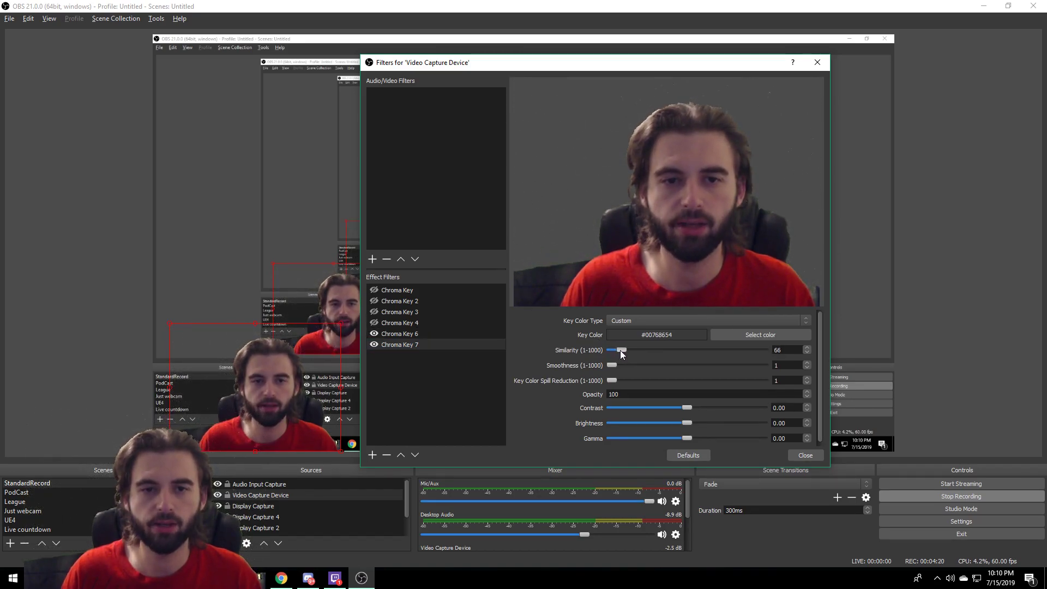